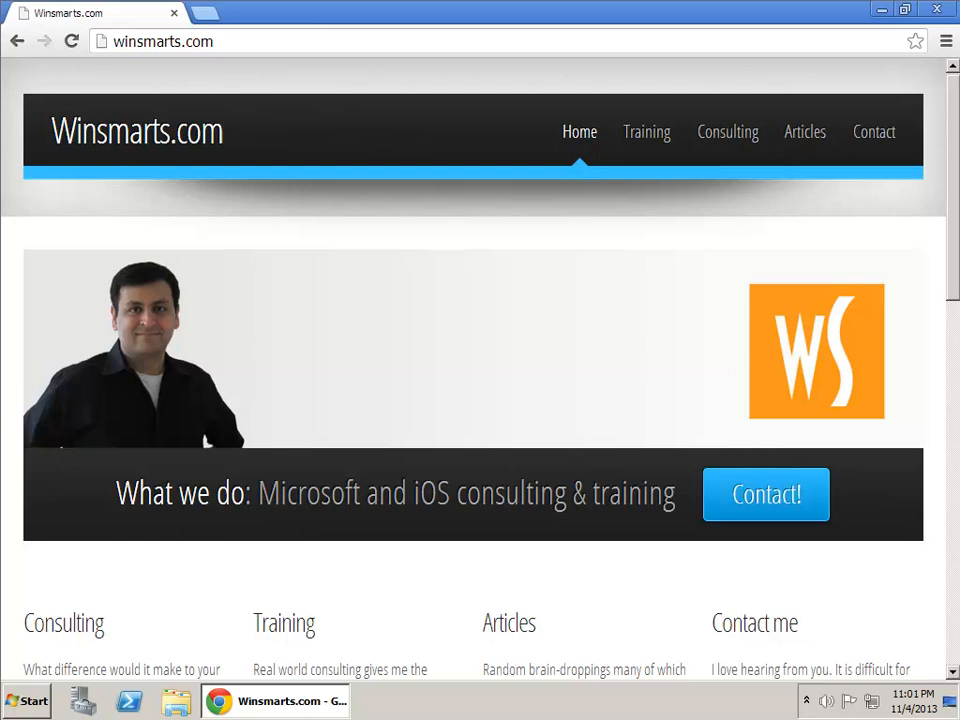
mouse_move(892, 622)
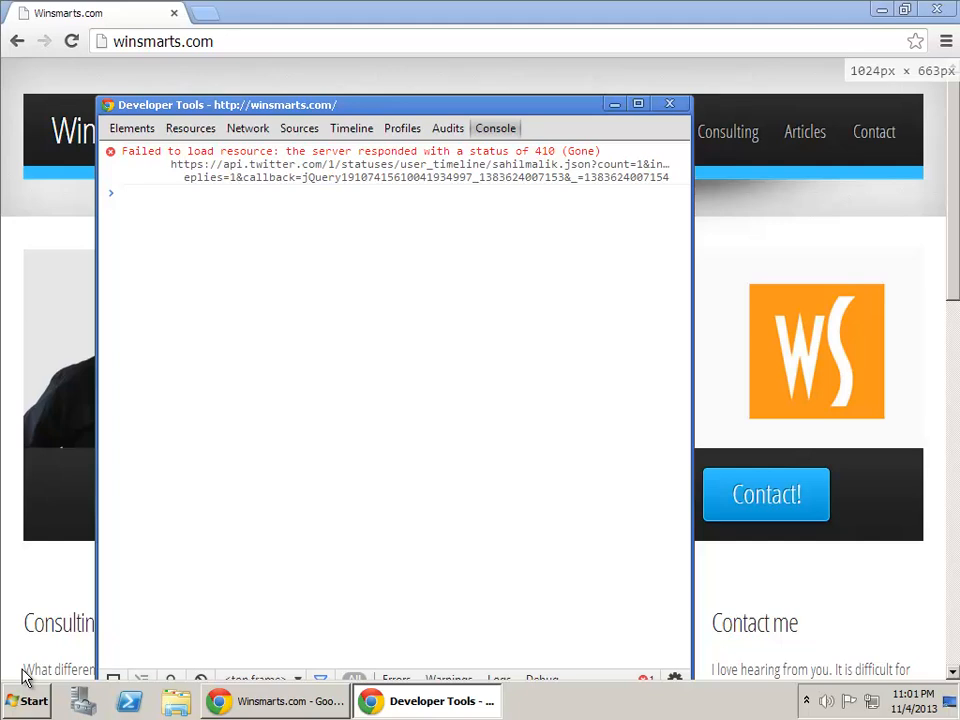
- Maximize Developer Tools and switch to the Audits panel
left_click(636, 104)
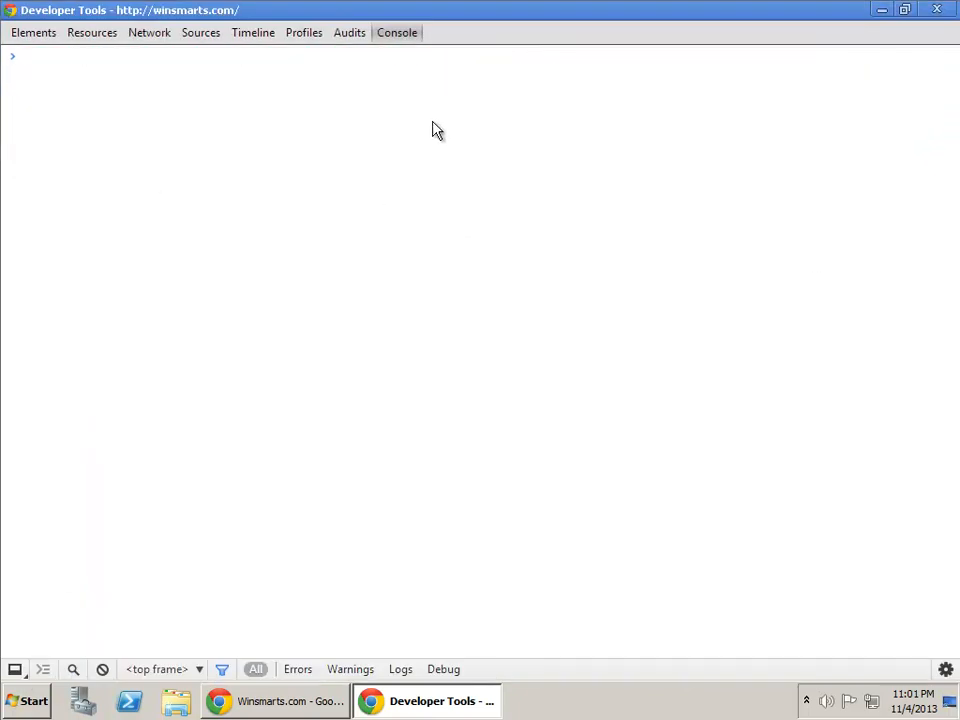
left_click(348, 32)
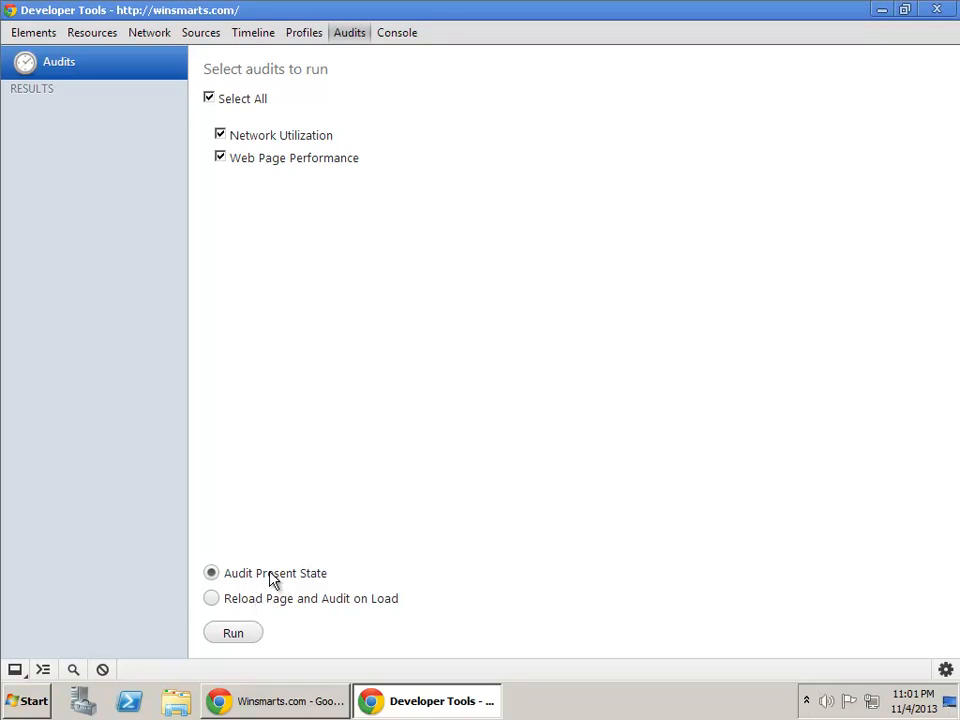
- Run the audits on winsmarts.com with 'Reload Page and Audit on Load' selected
left_click(212, 598)
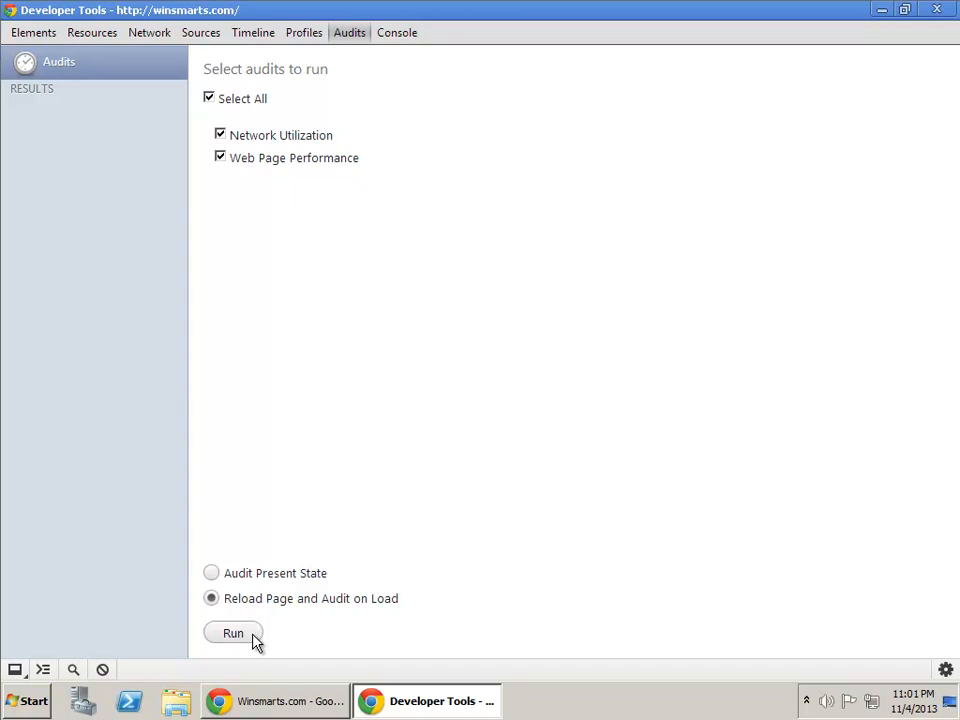
left_click(232, 632)
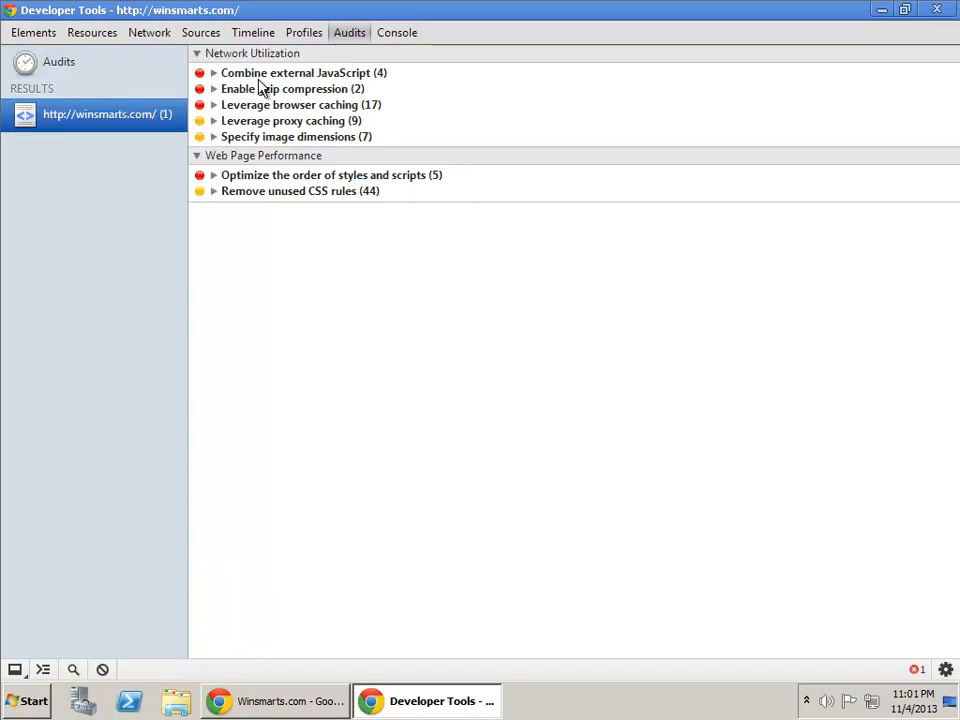
- Expand the Combine external JavaScript, gzip and browser caching findings, briefly checking proxy caching
left_click(212, 72)
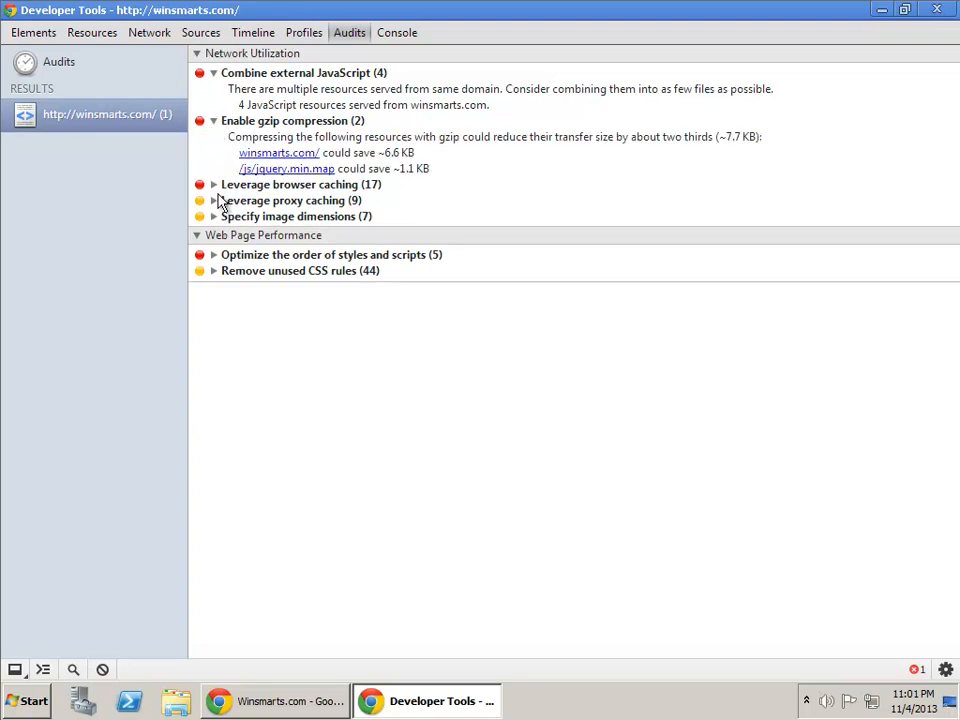
left_click(212, 184)
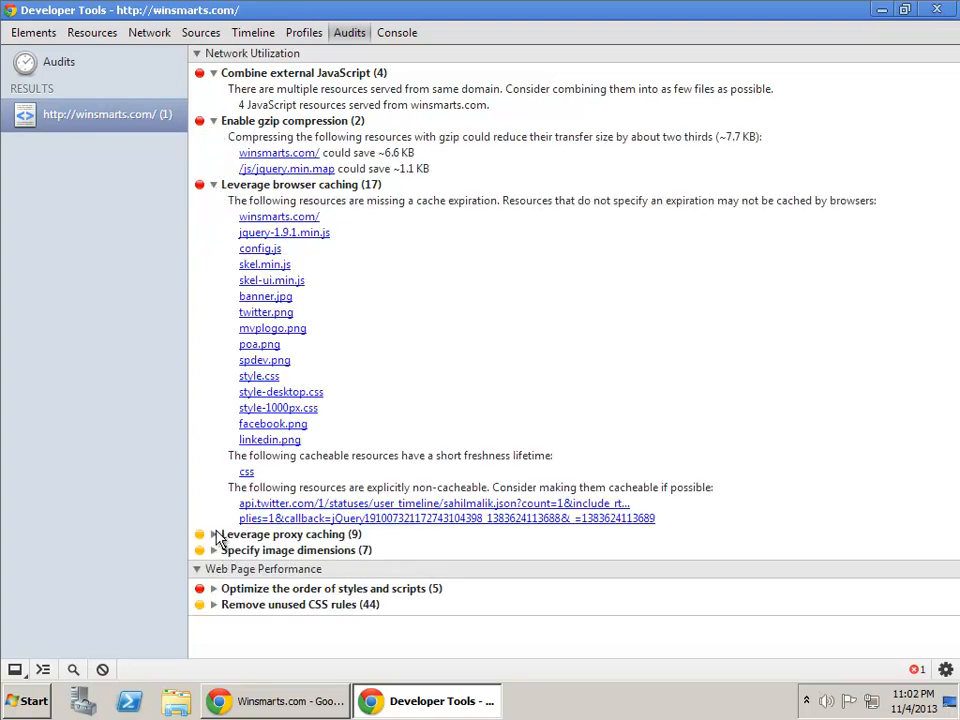
left_click(214, 534)
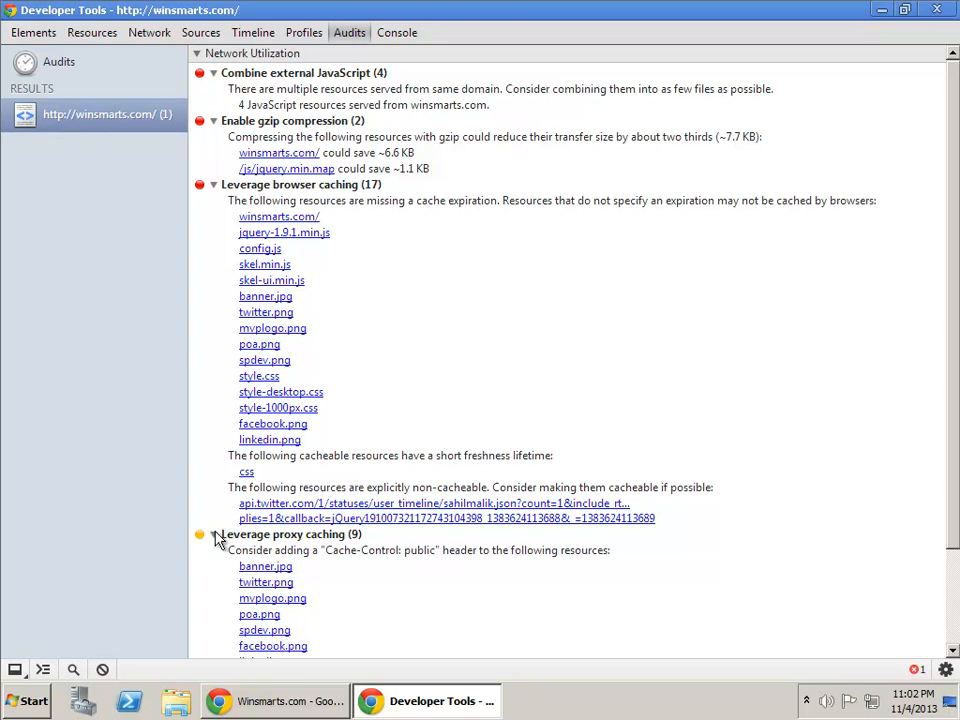
left_click(212, 532)
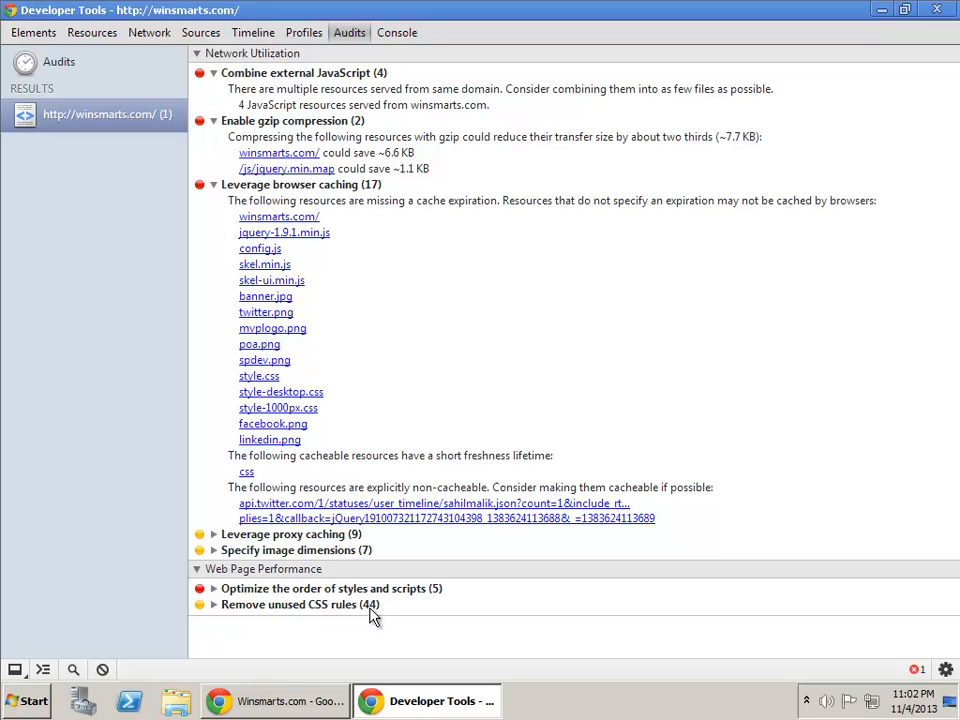
mouse_move(84, 72)
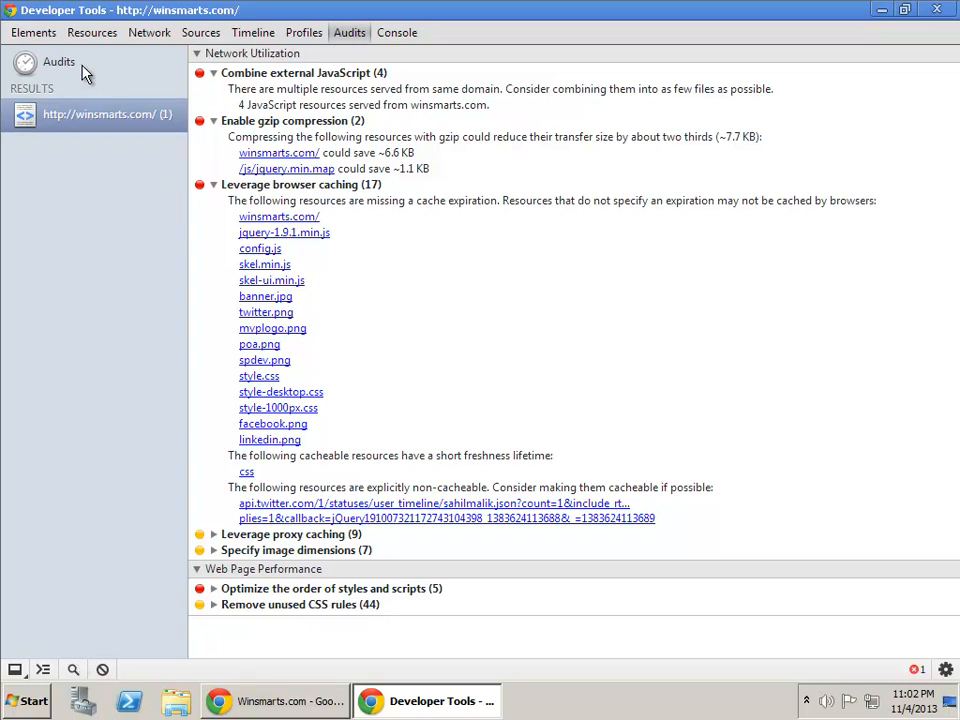
left_click(104, 112)
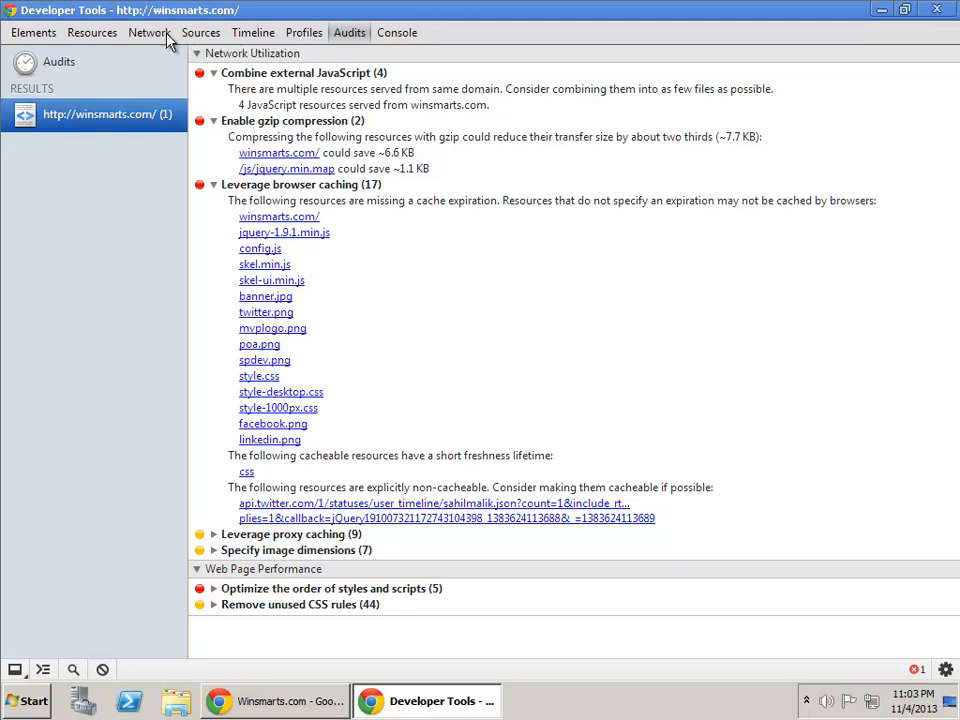
- Switch to the Network panel listing winsmarts.com's requests with timing waterfall
left_click(148, 32)
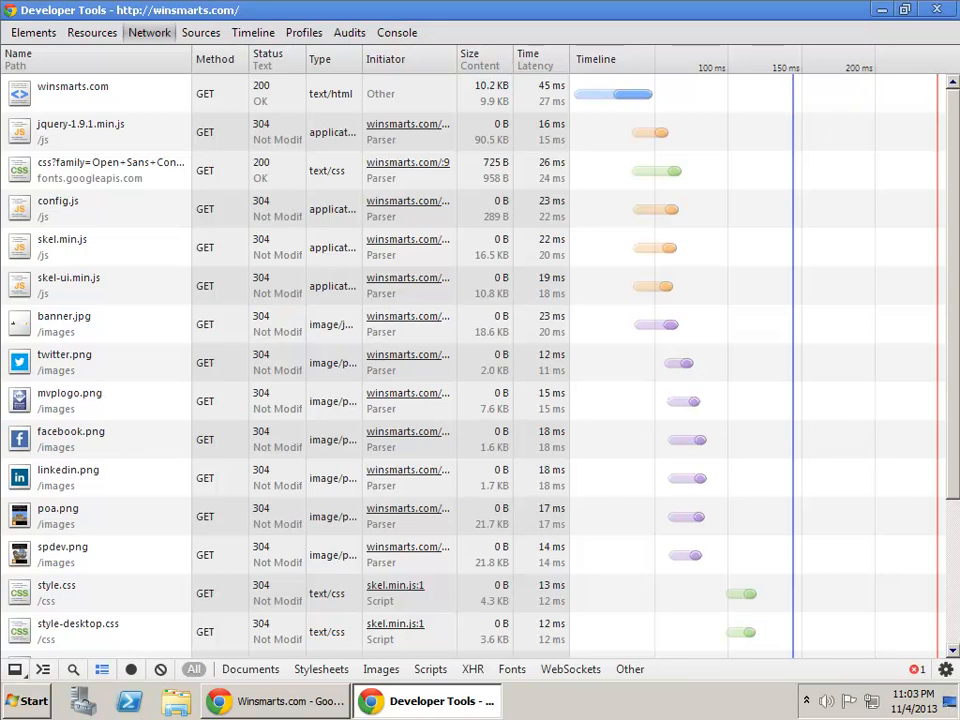
mouse_move(790, 90)
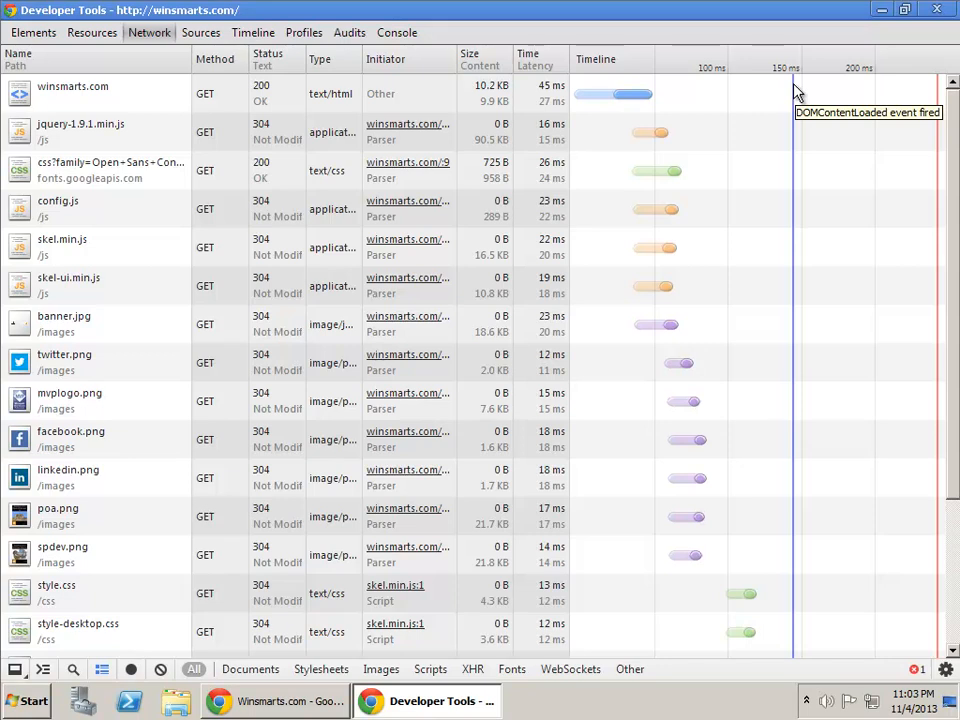
mouse_move(940, 104)
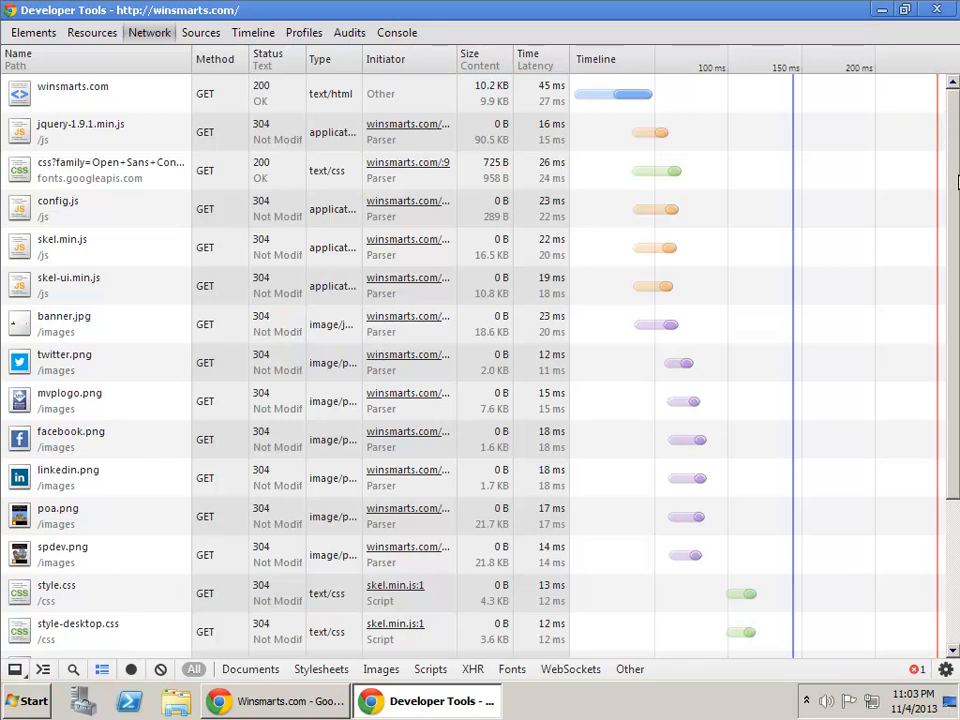
mouse_move(940, 84)
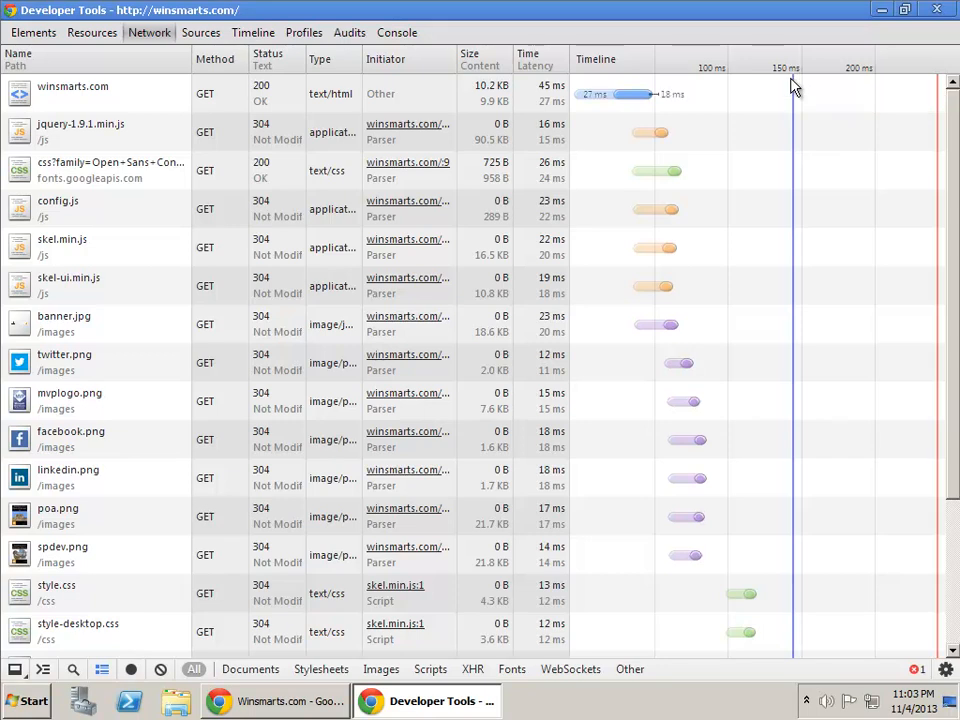
mouse_move(800, 84)
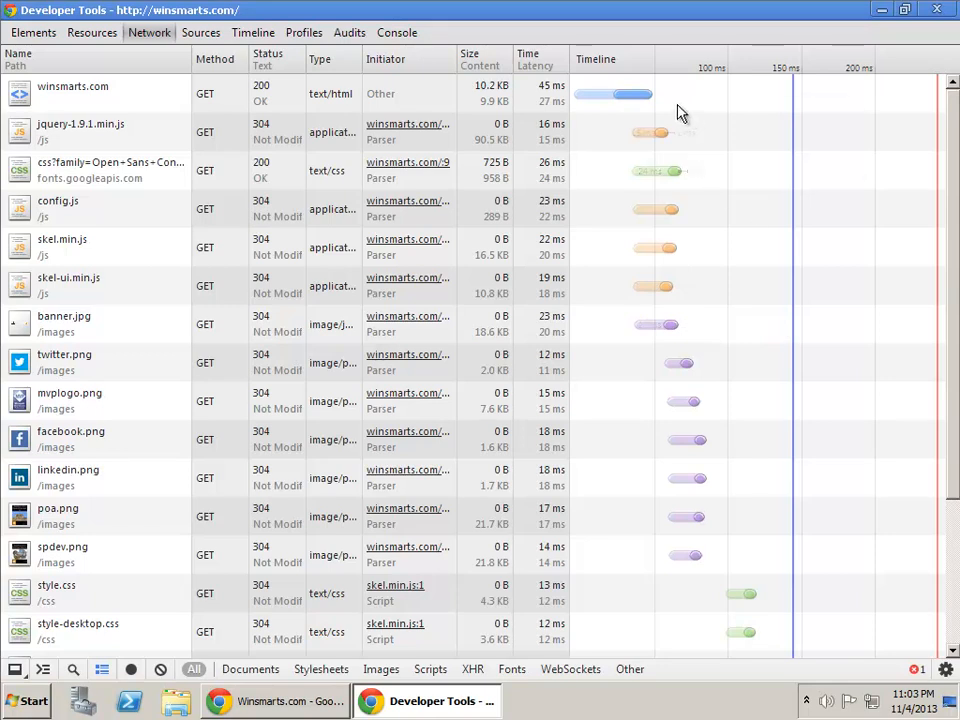
mouse_move(650, 96)
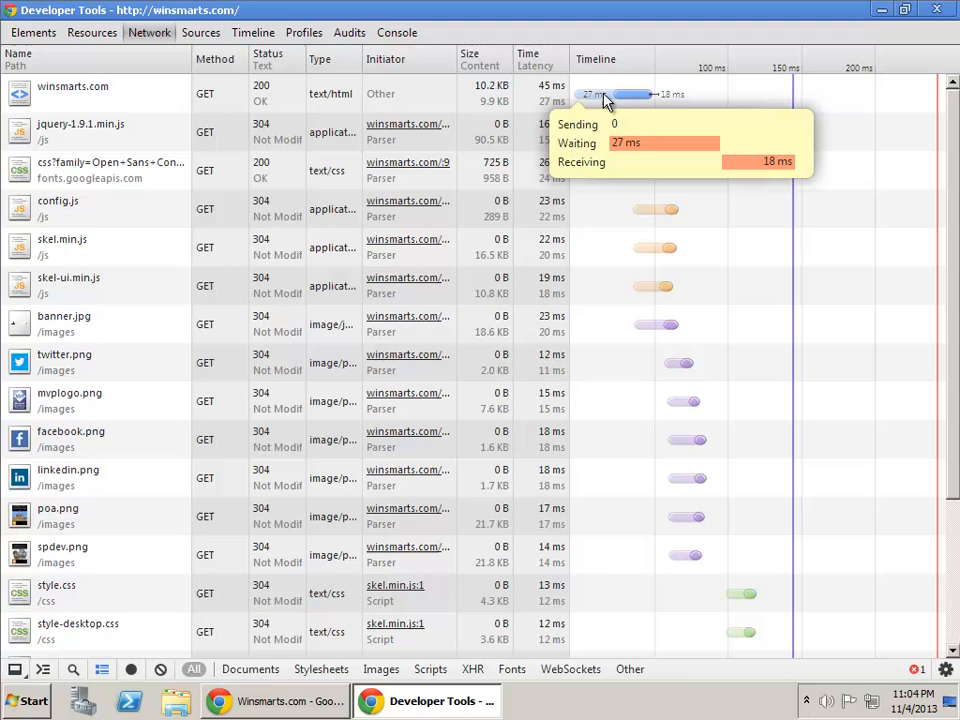
mouse_move(670, 208)
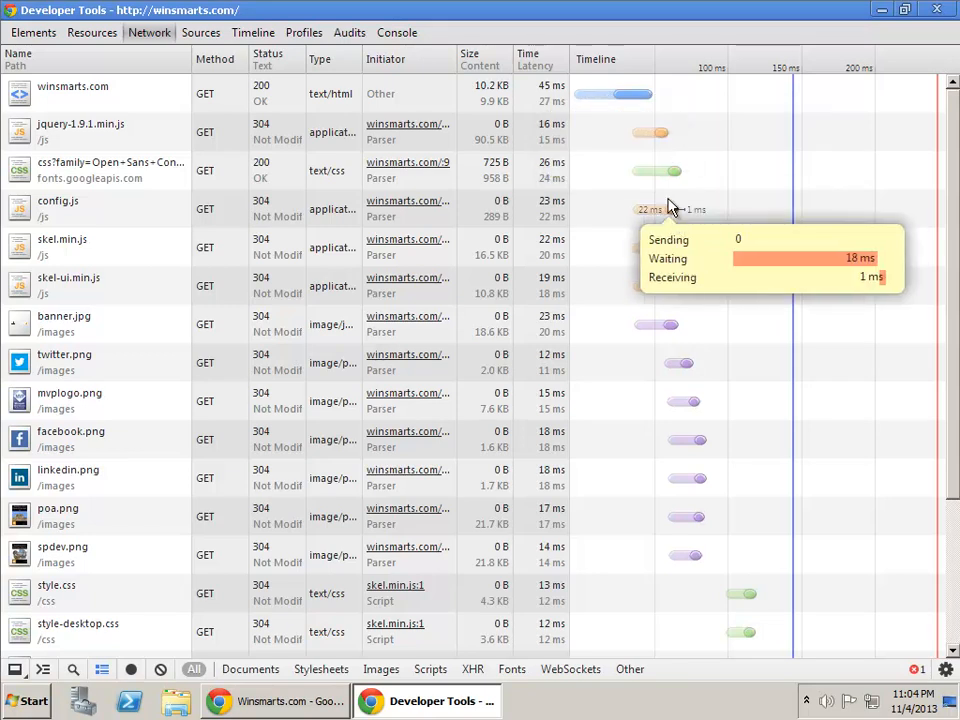
mouse_move(650, 136)
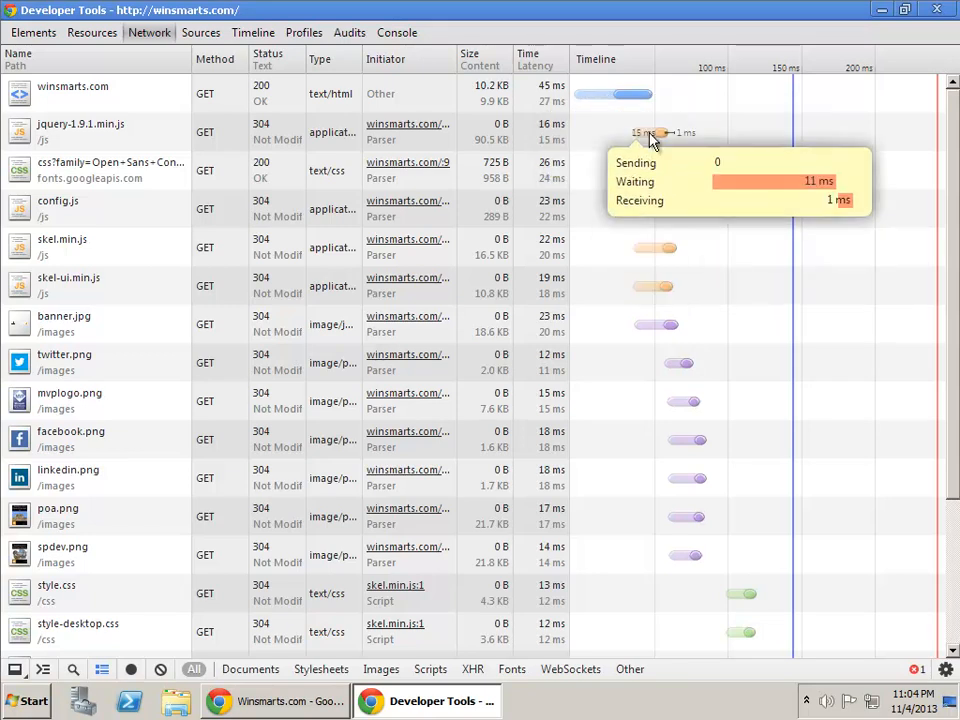
mouse_move(660, 250)
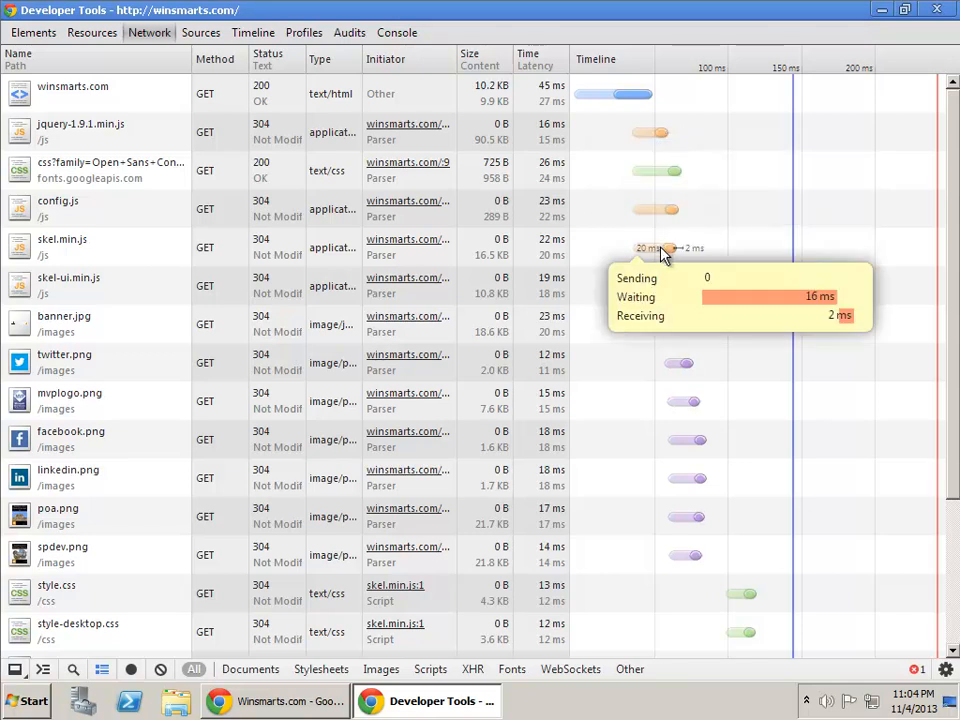
mouse_move(678, 338)
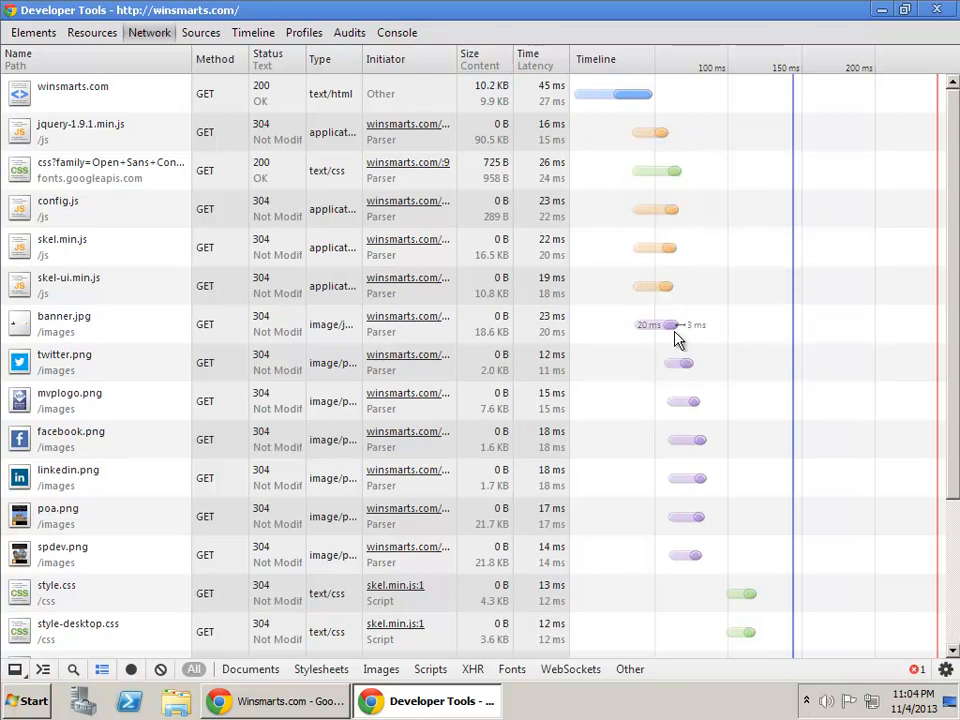